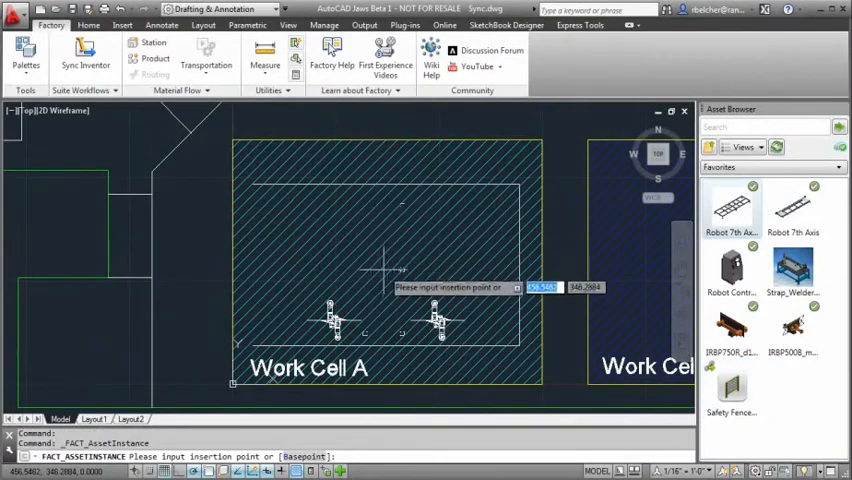
- Place the conveyor asset in Work Cell A and build its path from the existing polylines
left_click(384, 270)
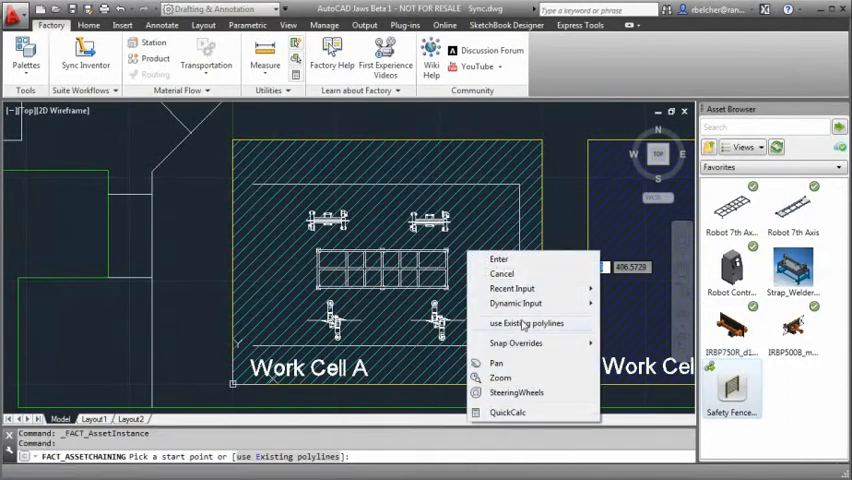
left_click(524, 322)
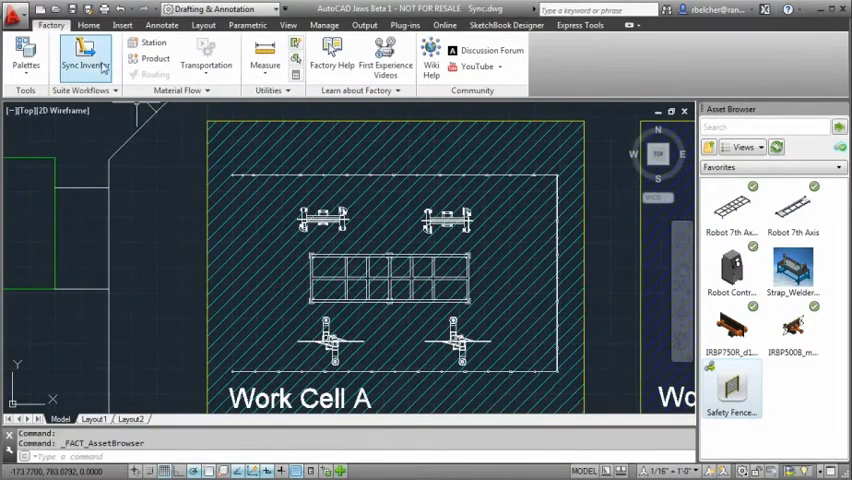
- Sync the layout to Inventor, agreeing to close the drawing so the 3D assembly opens
left_click(84, 56)
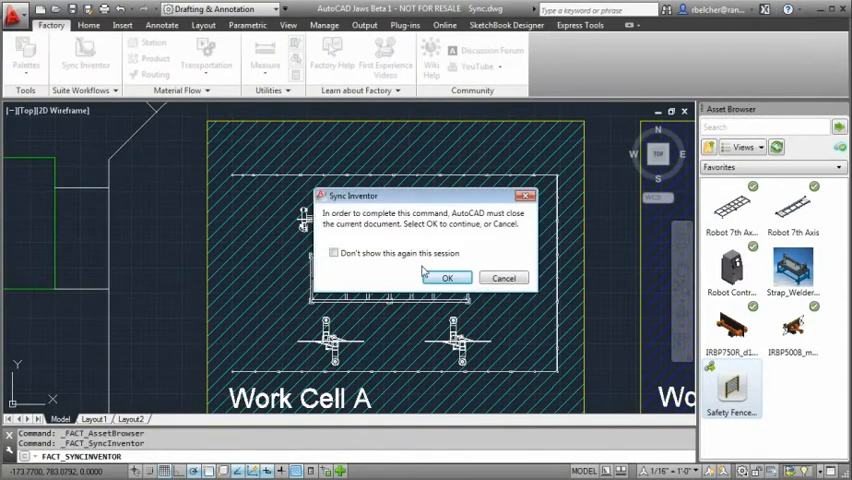
left_click(448, 276)
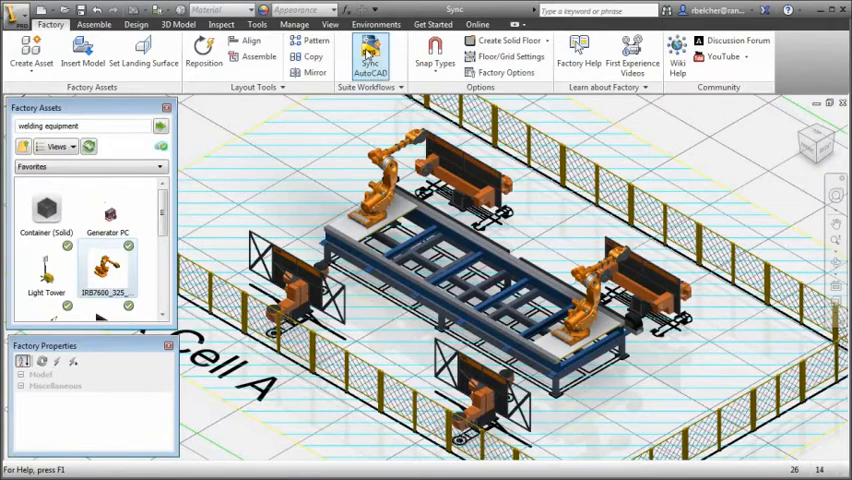
- Return to the 2D drawing via Sync AutoCAD, then re-sync so the added controller units appear in Inventor
left_click(372, 58)
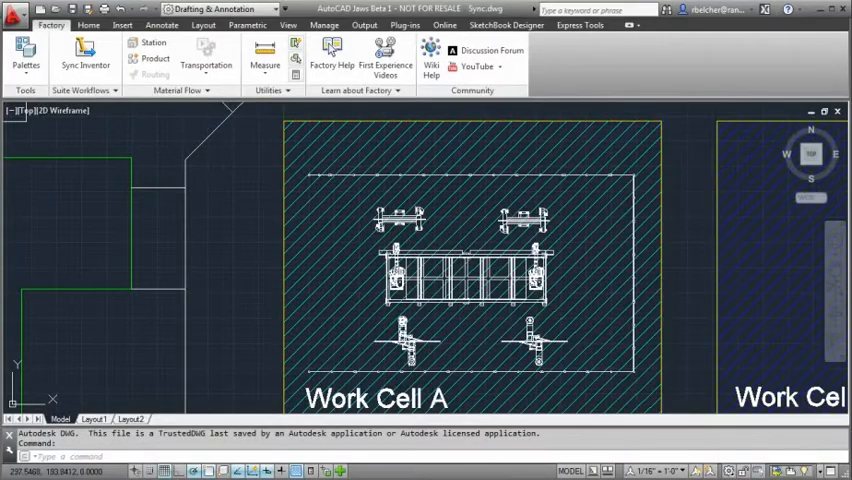
mouse_move(696, 340)
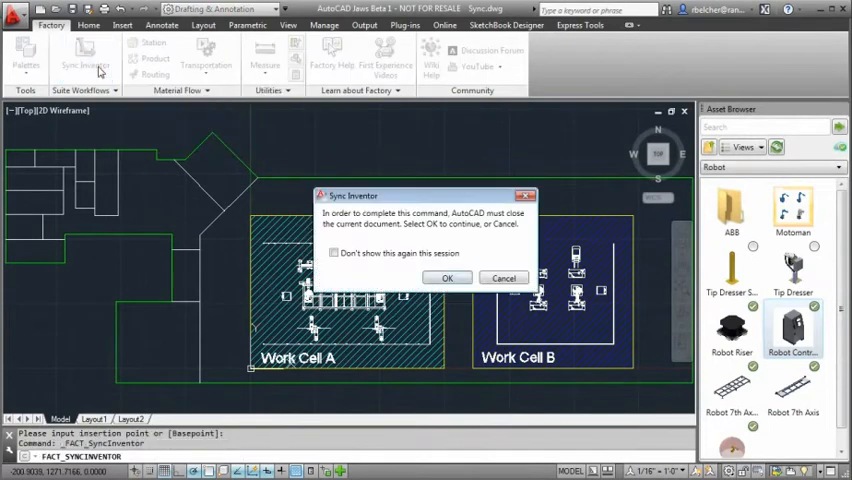
left_click(448, 278)
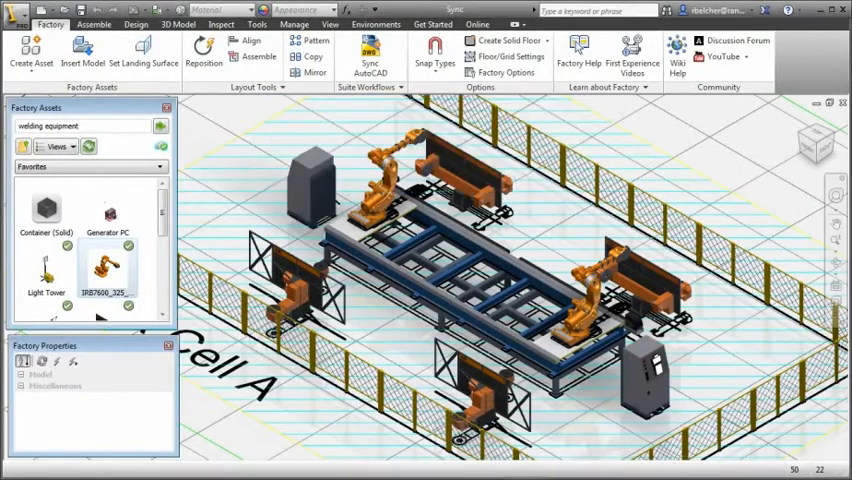